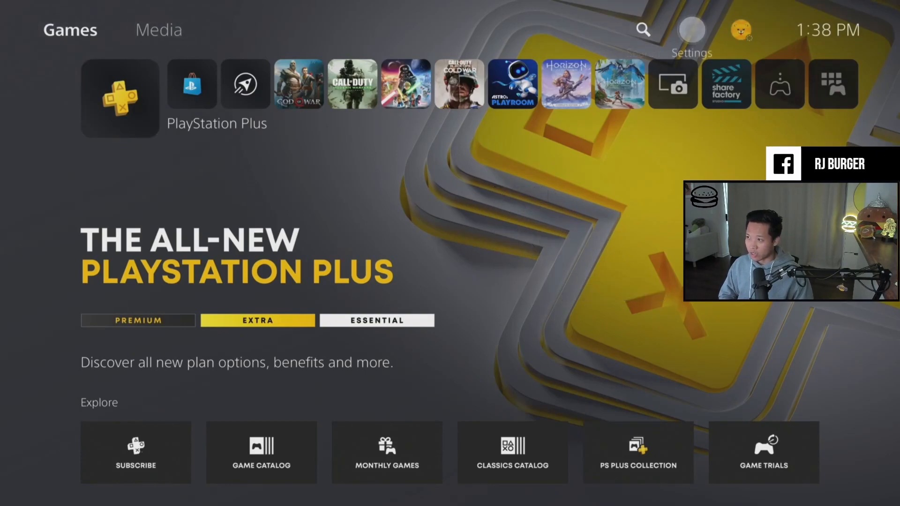
Navigate the PS5 home screen into Settings > Accessories controller options
left_click(691, 30)
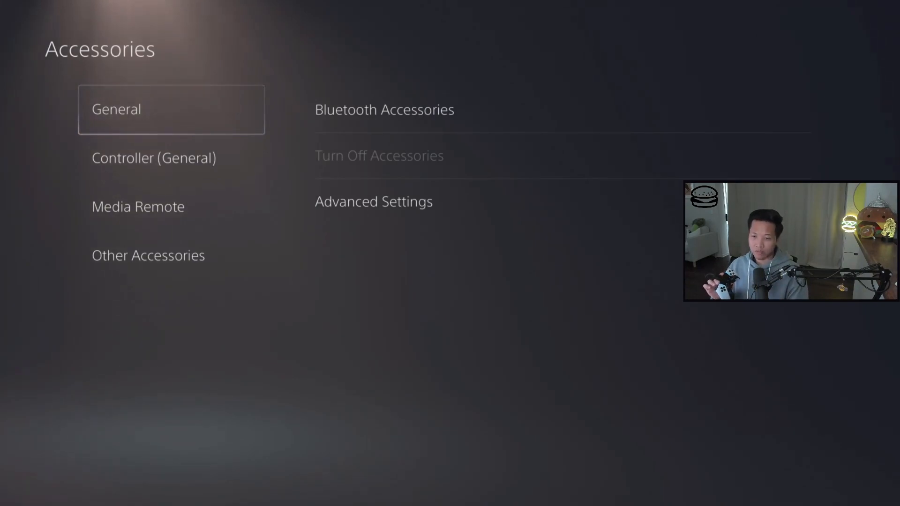
left_click(153, 157)
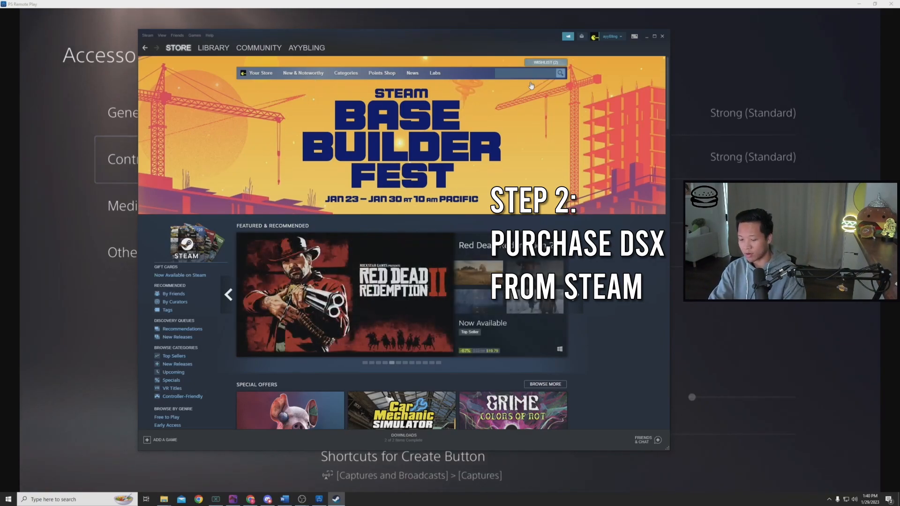
Search the Steam store for 'DSX' and show its already-owned store page
type("DSX")
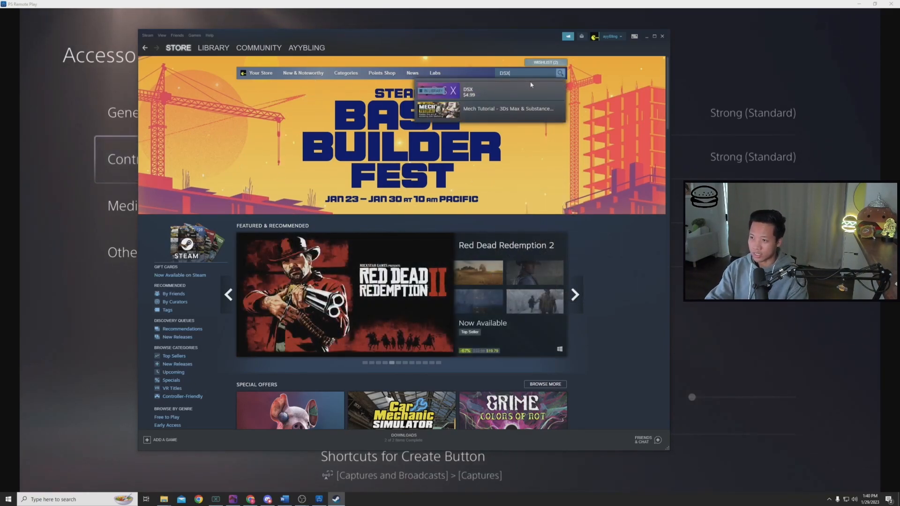
left_click(488, 91)
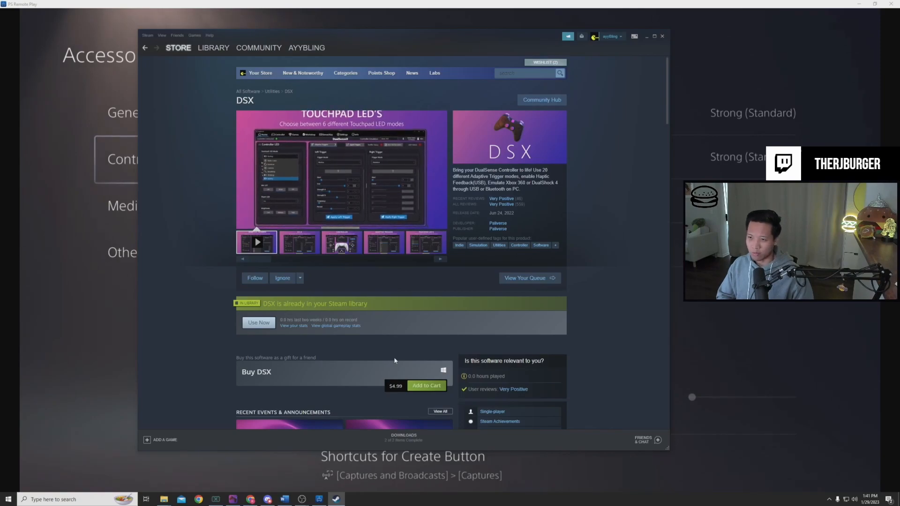
left_click(213, 48)
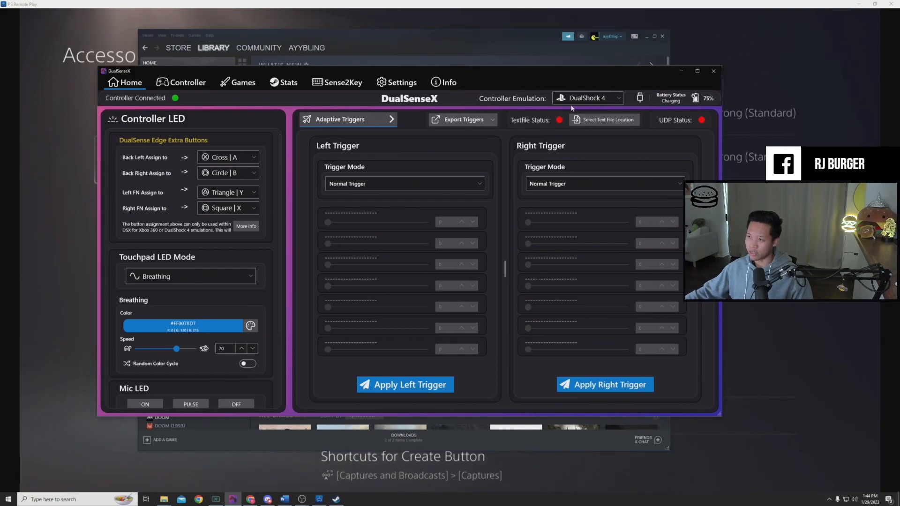
Set Controller Emulation to DualShock 4 for the connected DualSense Edge
left_click(587, 97)
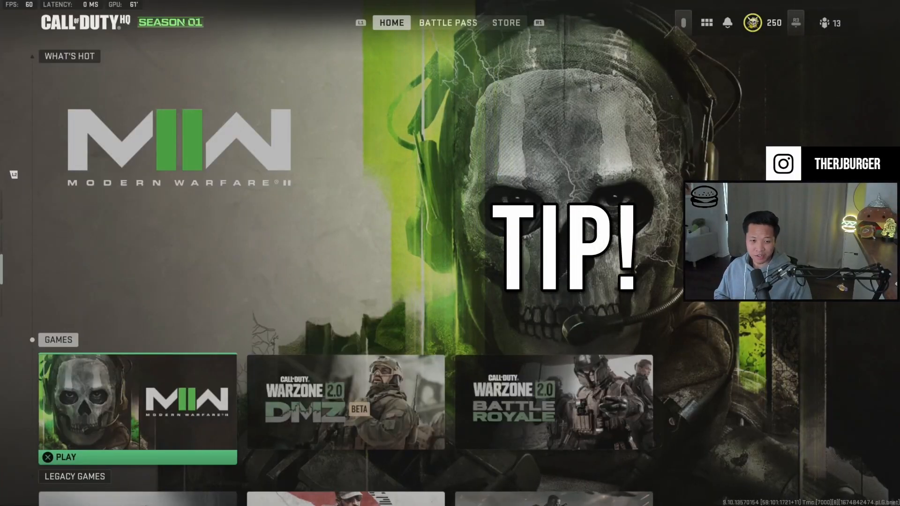
Reach Settings > Audio > Microphone and list the available microphone input devices
left_click(707, 22)
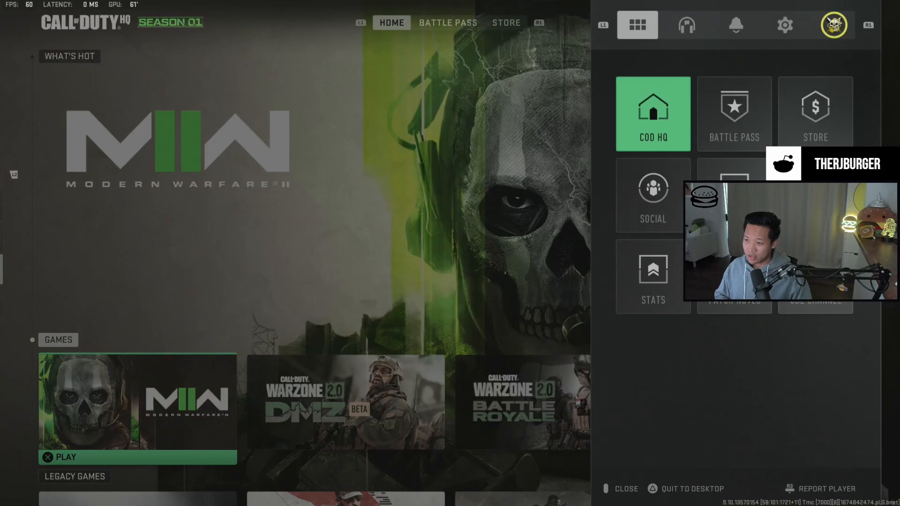
left_click(784, 25)
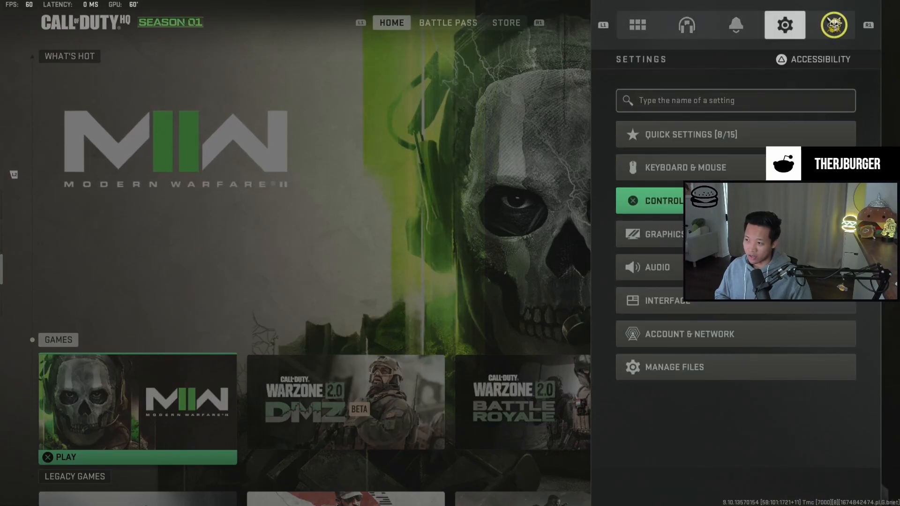
left_click(658, 267)
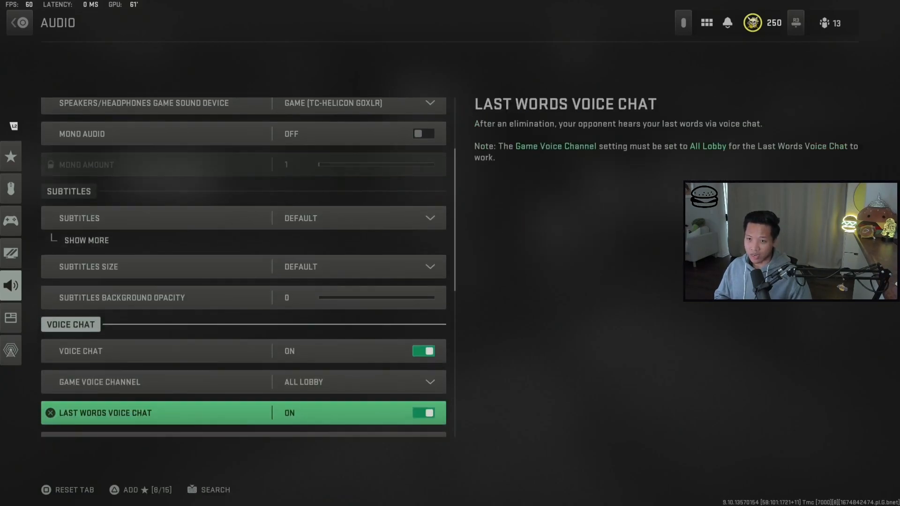
scroll("down", 3)
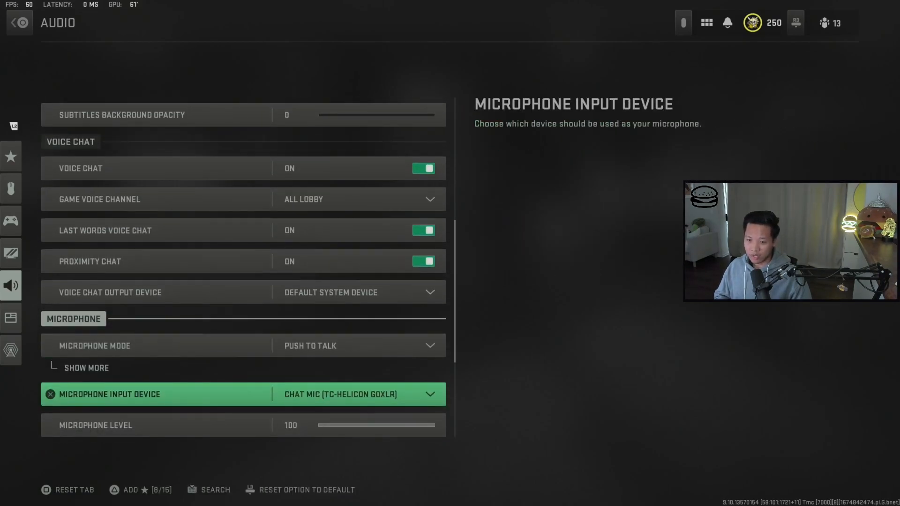
scroll("down", 3)
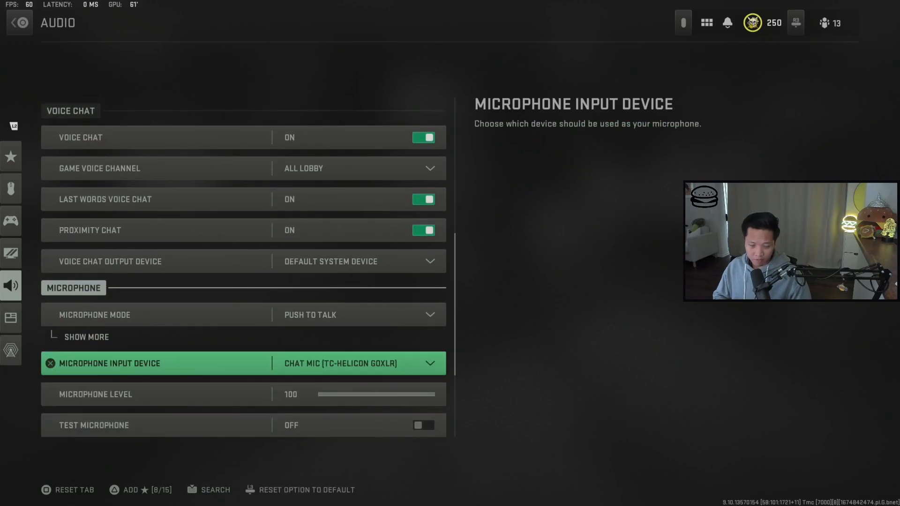
left_click(356, 363)
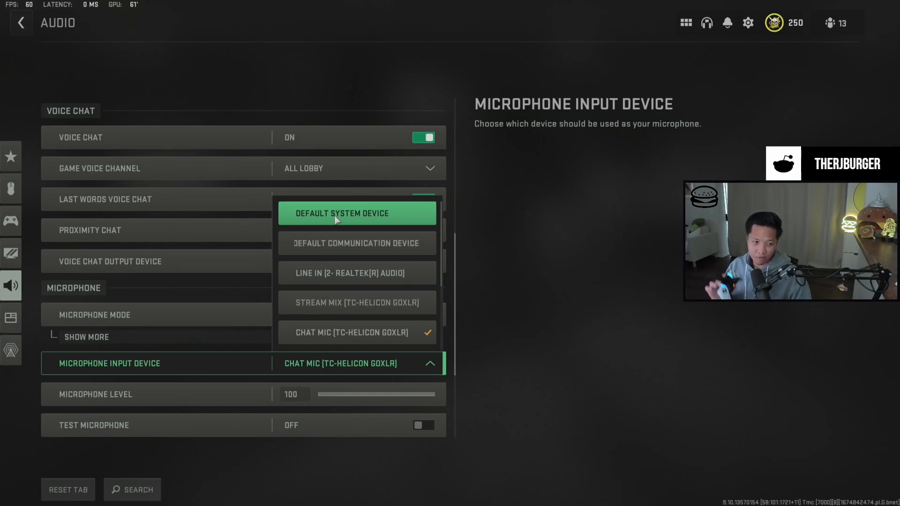
mouse_move(285, 321)
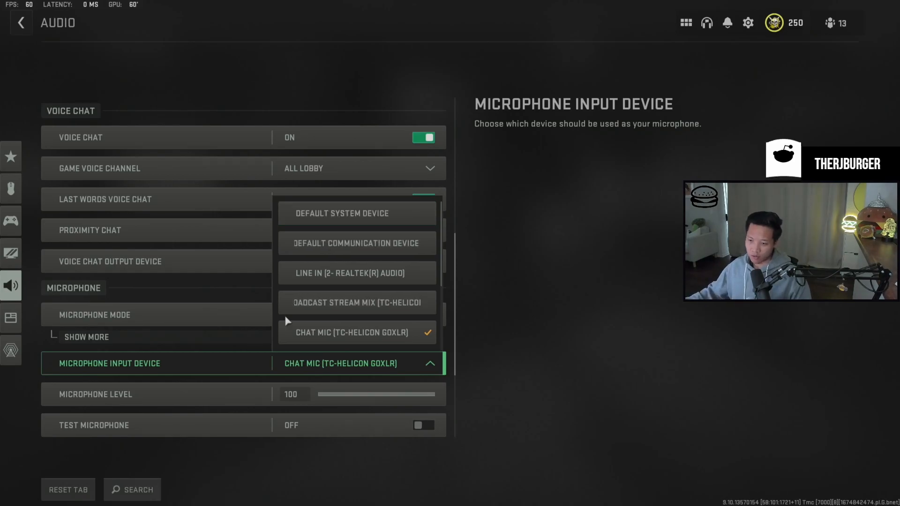